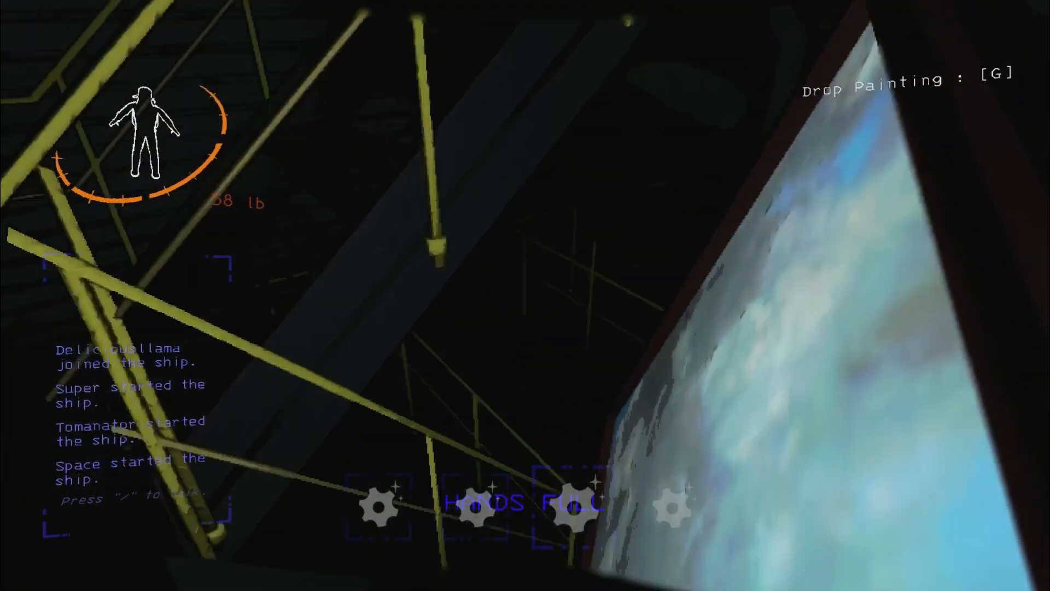
{"action": "mouse_move", "coordinate": [525, 296]}
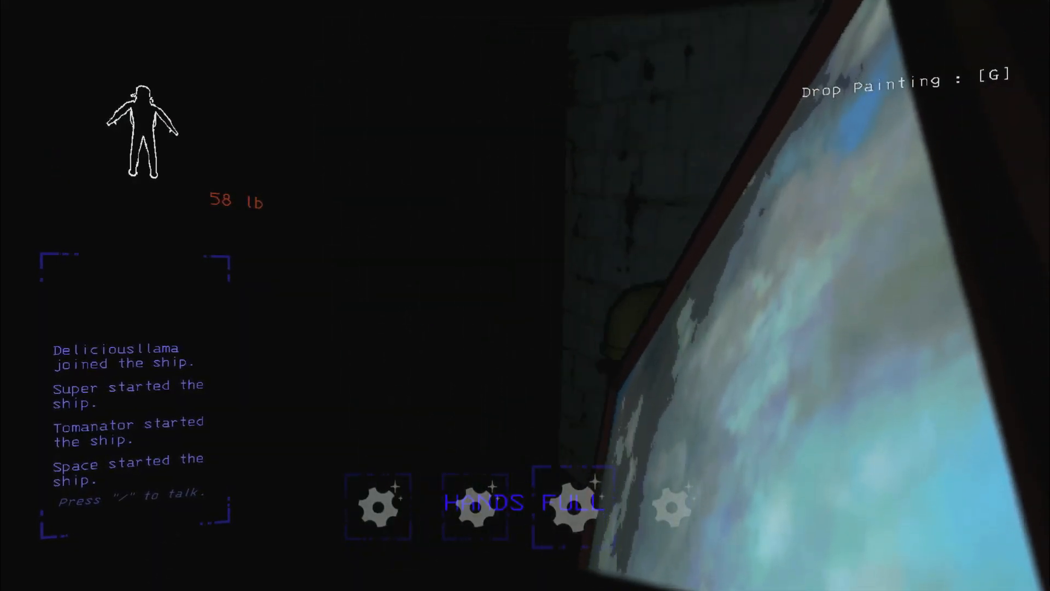
{"action": "mouse_move", "coordinate": [525, 295]}
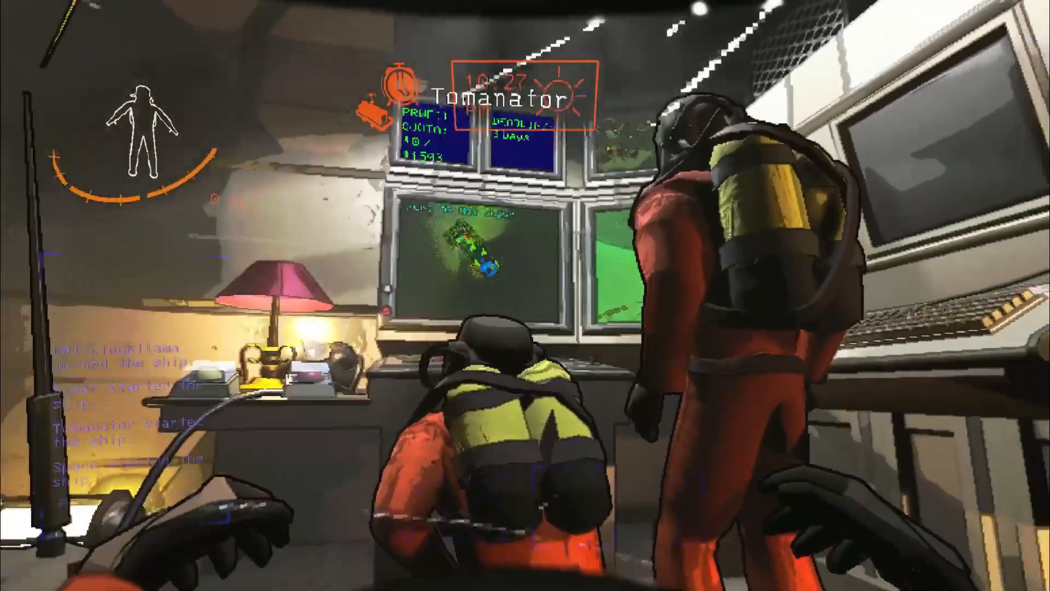
{"action": "mouse_move", "coordinate": [525, 295]}
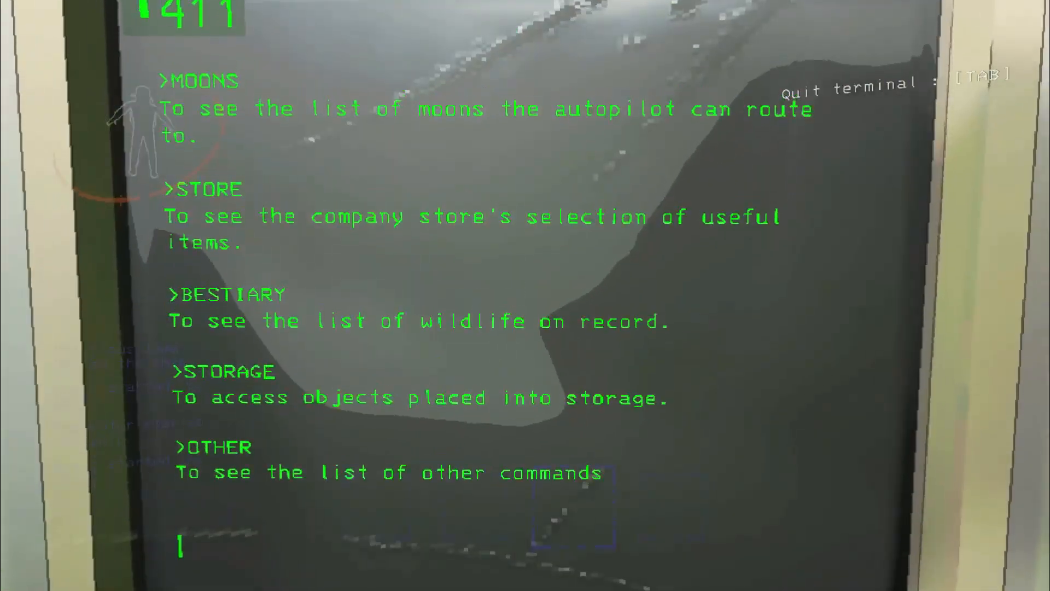
- Quit the terminal and walk to the ship's exit door empty-handed
{"action": "key", "text": "Tab"}
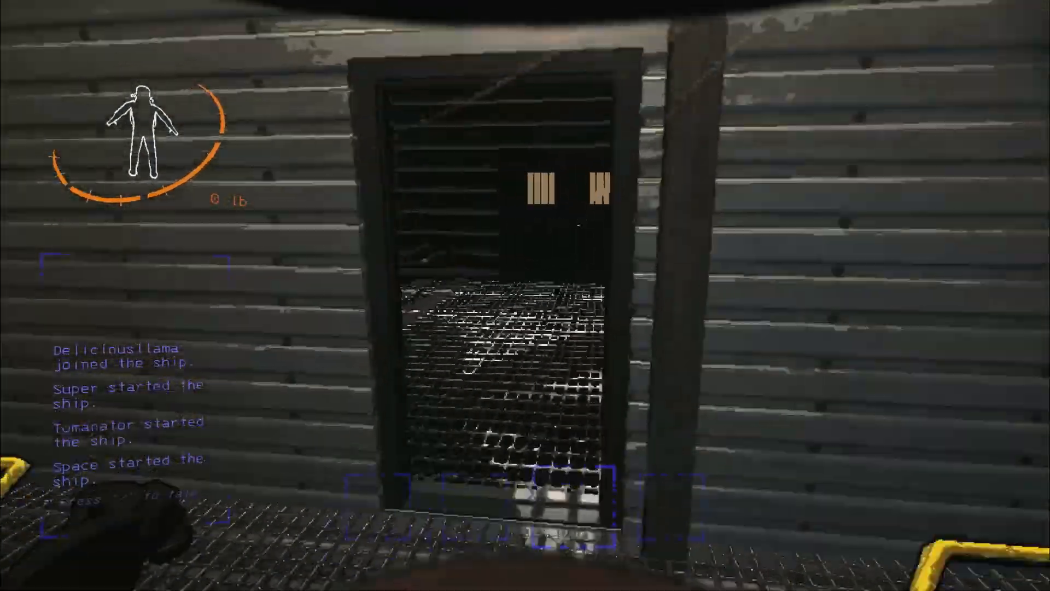
- Walk forward out of the ship onto the metal catwalks toward the facility
{"action": "key", "text": "w"}
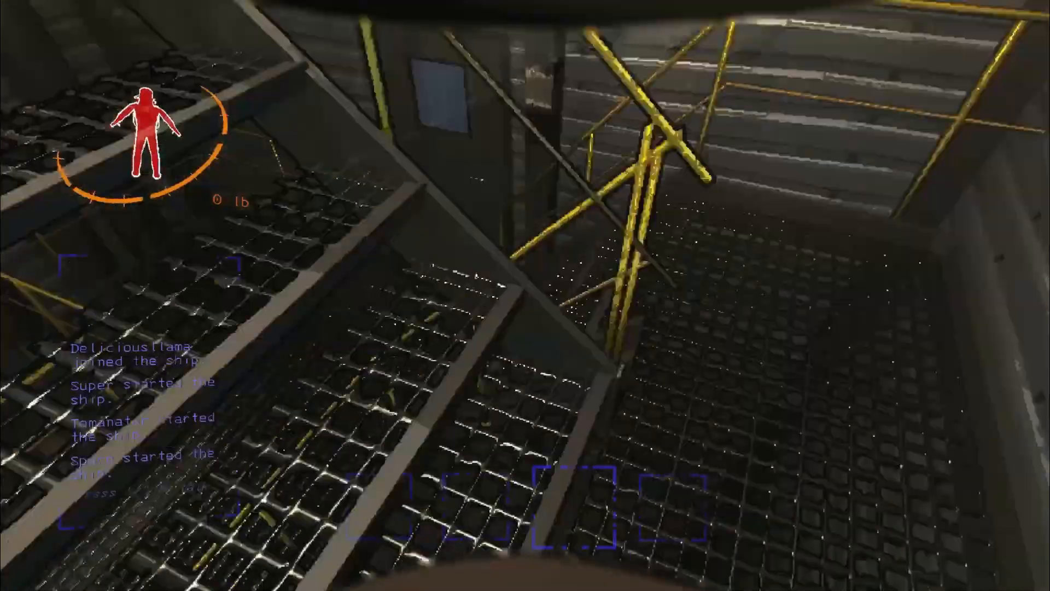
{"action": "mouse_move", "coordinate": [525, 295]}
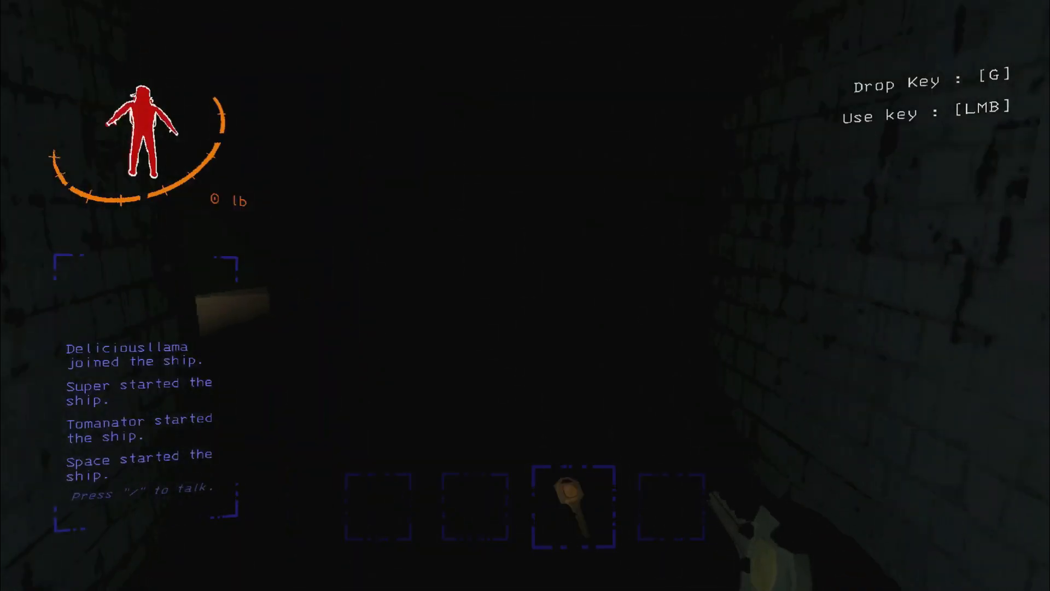
{"action": "mouse_move", "coordinate": [525, 295]}
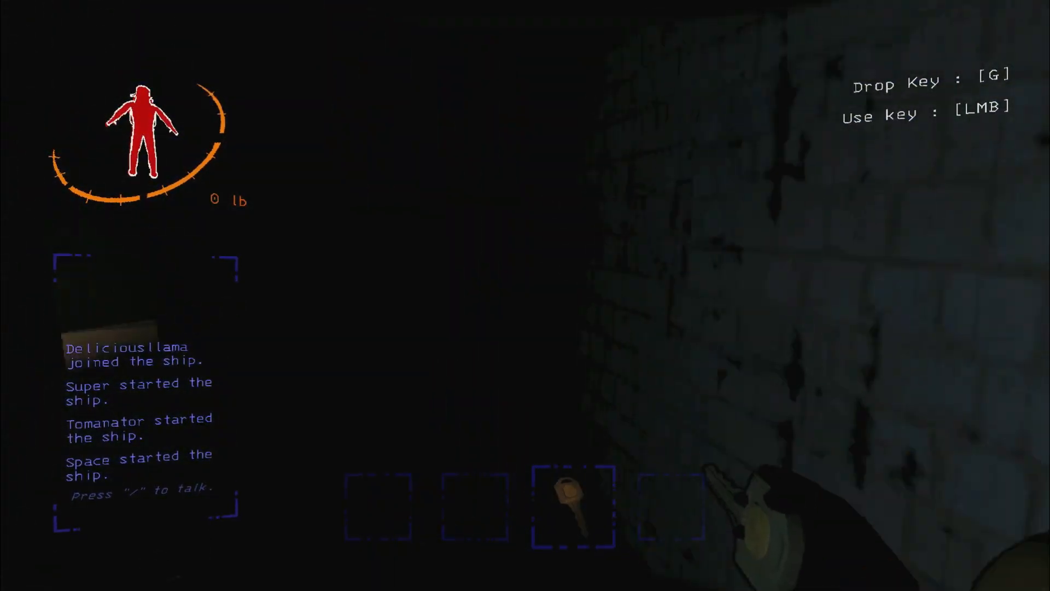
{"action": "mouse_move", "coordinate": [525, 295]}
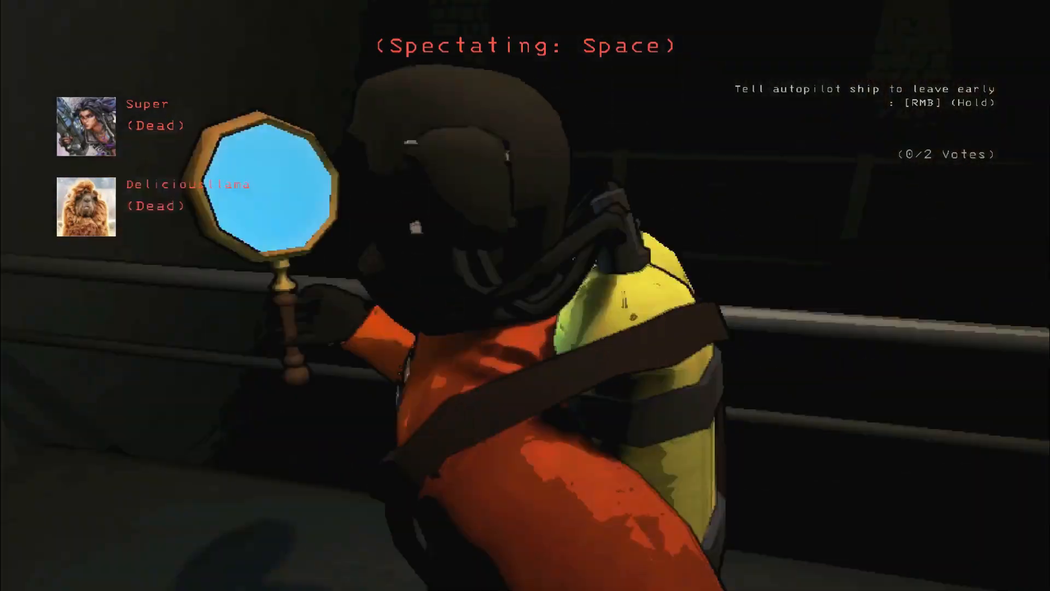
{"action": "mouse_move", "coordinate": [525, 295]}
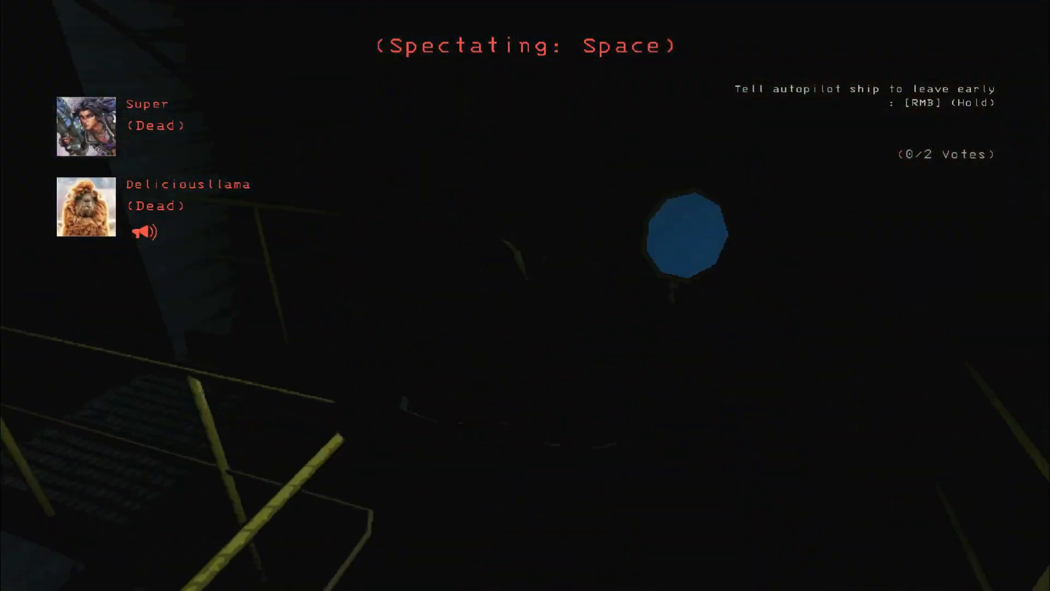
{"action": "mouse_move", "coordinate": [525, 295]}
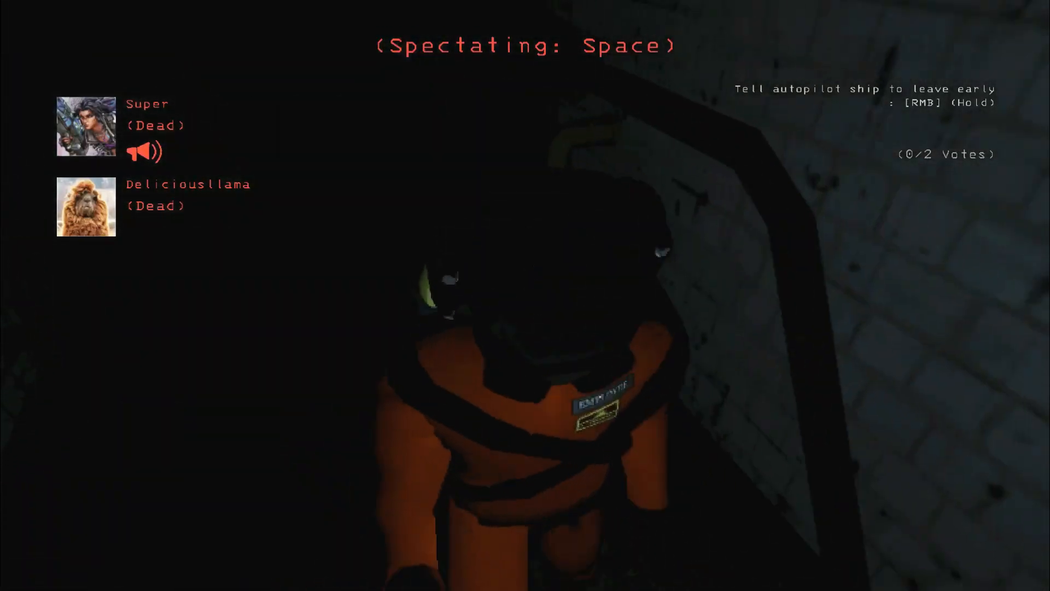
{"action": "mouse_move", "coordinate": [525, 295]}
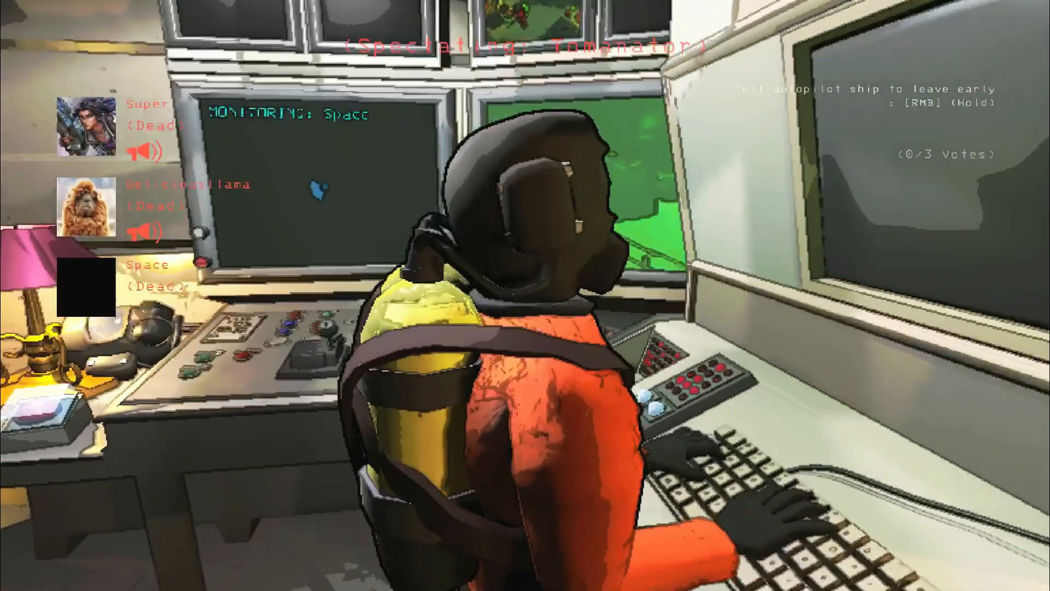
{"action": "mouse_move", "coordinate": [525, 295]}
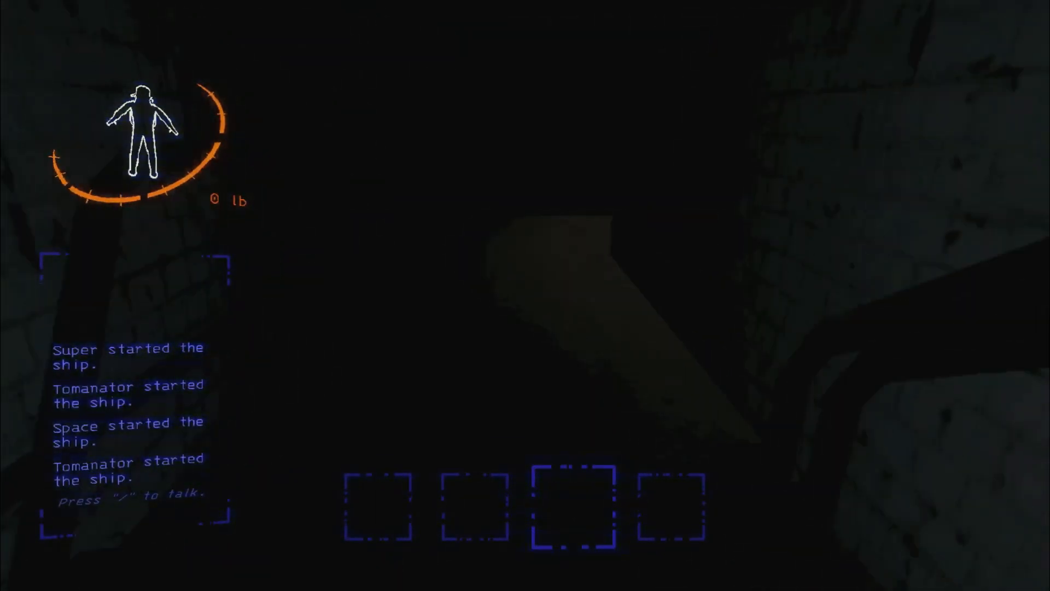
{"action": "mouse_move", "coordinate": [525, 296]}
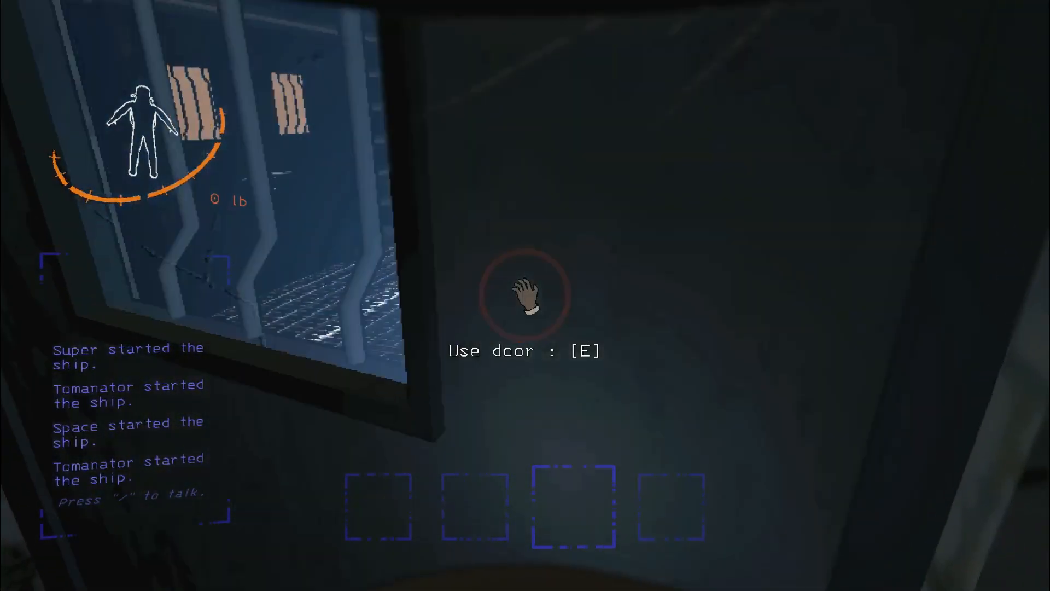
- Grab the bottles, key and brass bell, dropping a load at the entrance, reaching 54 lb carried
{"action": "key", "text": "e"}
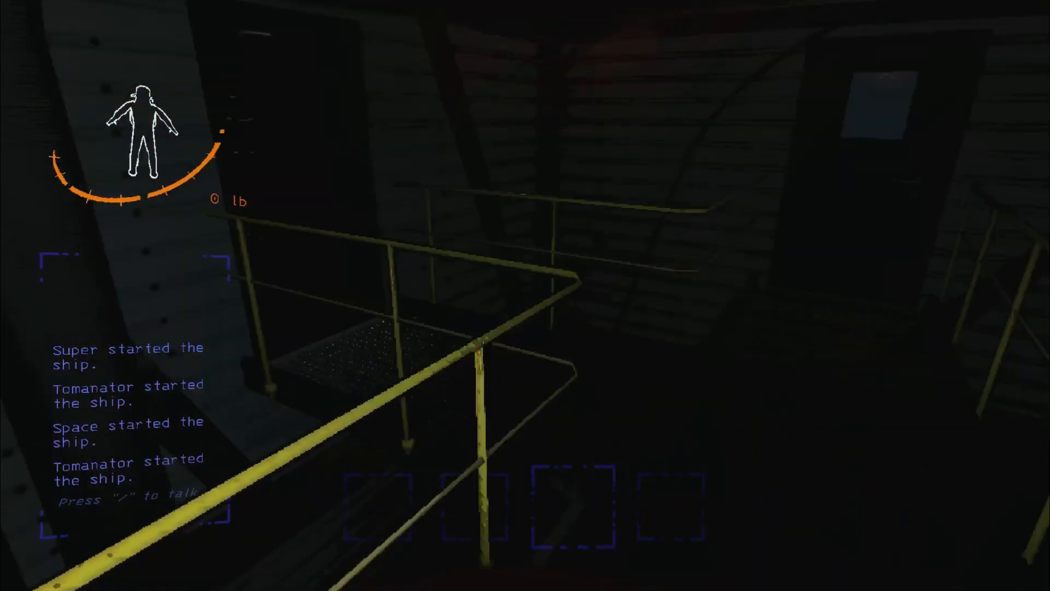
{"action": "mouse_move", "coordinate": [525, 295]}
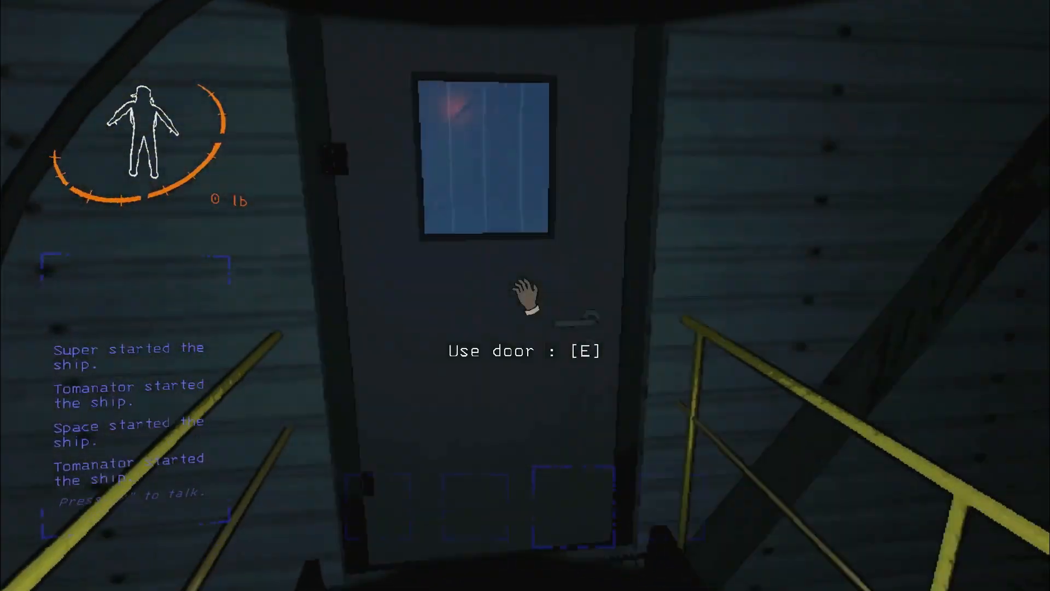
{"action": "key", "text": "e"}
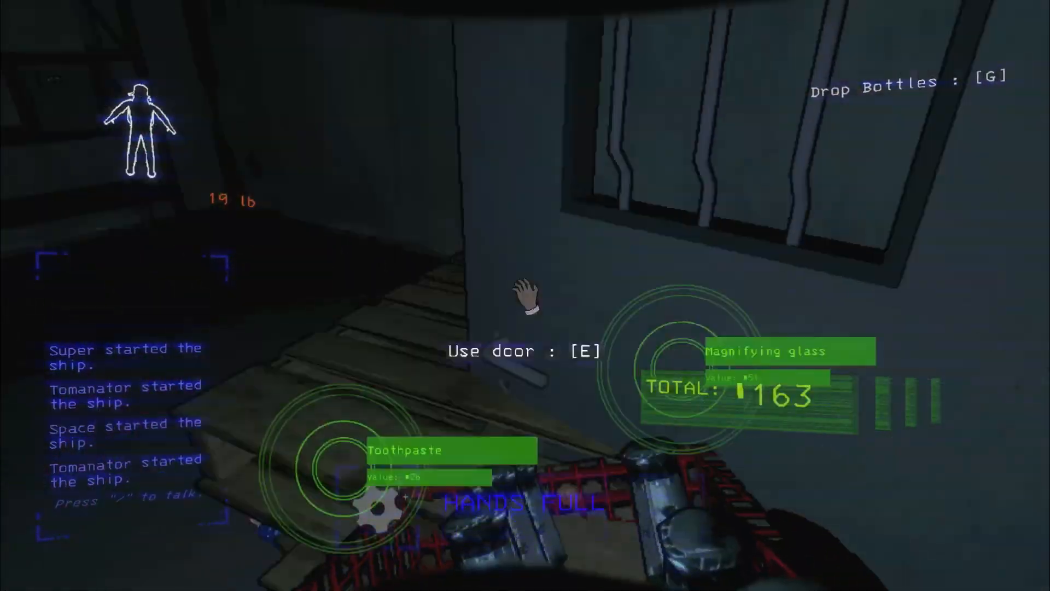
{"action": "key", "text": "g"}
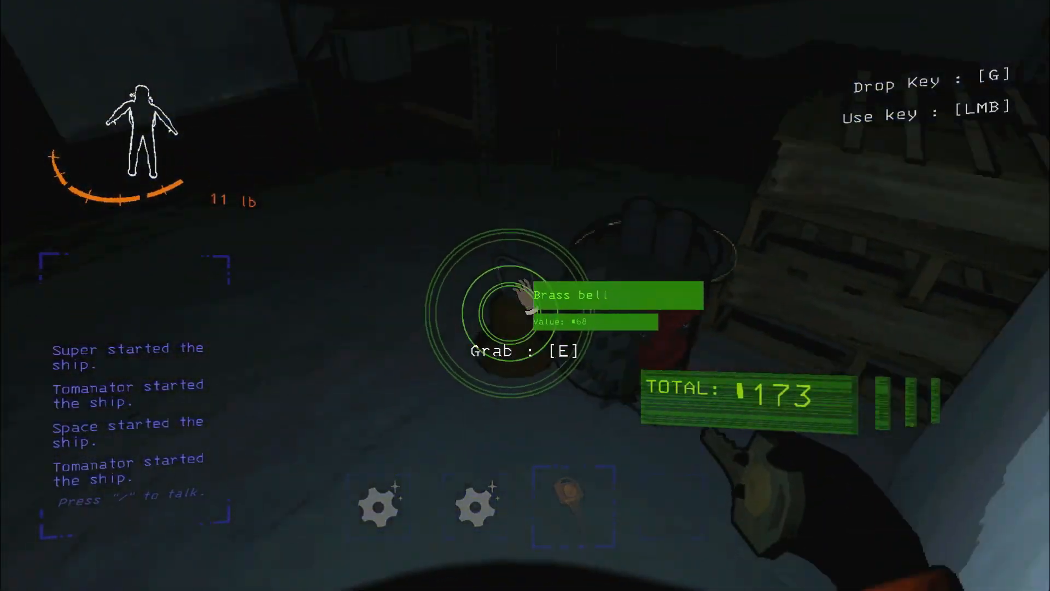
{"action": "key", "text": "e"}
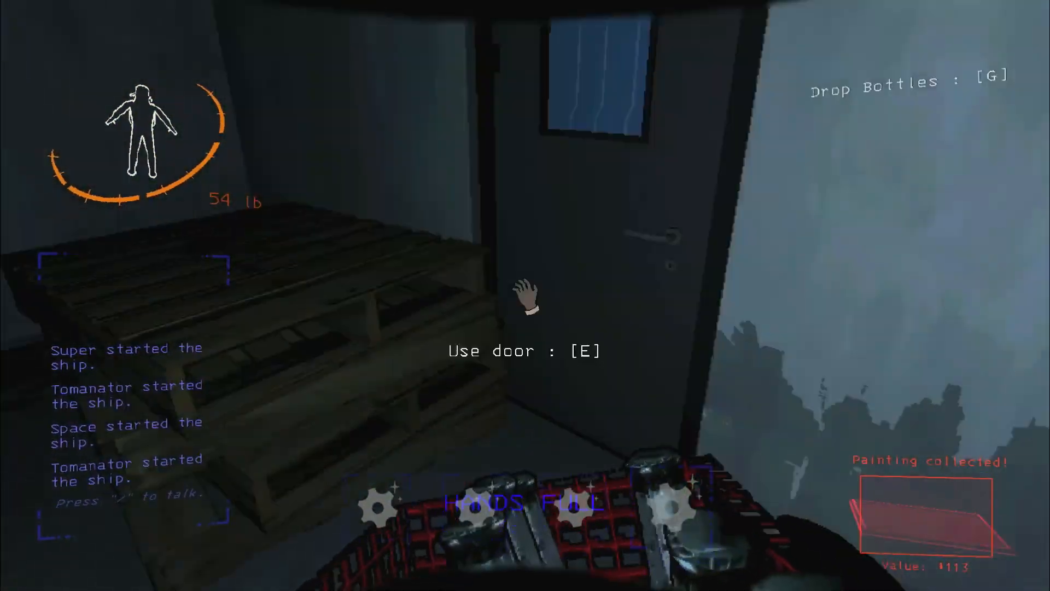
- Interact with the door and pass through into the brick-walled facility area with the scrap
{"action": "key", "text": "e"}
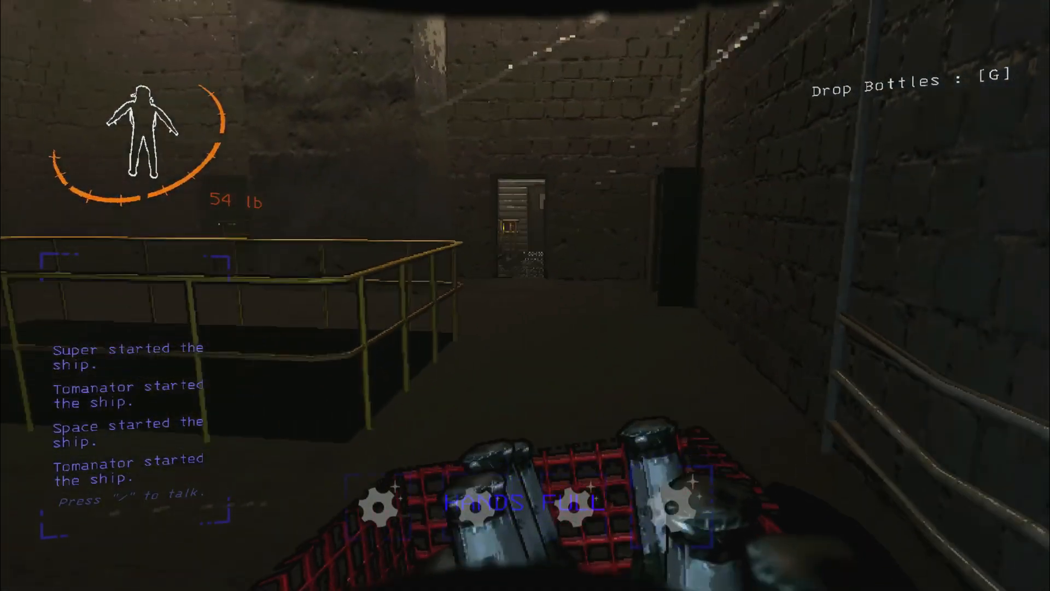
{"action": "mouse_move", "coordinate": [525, 296]}
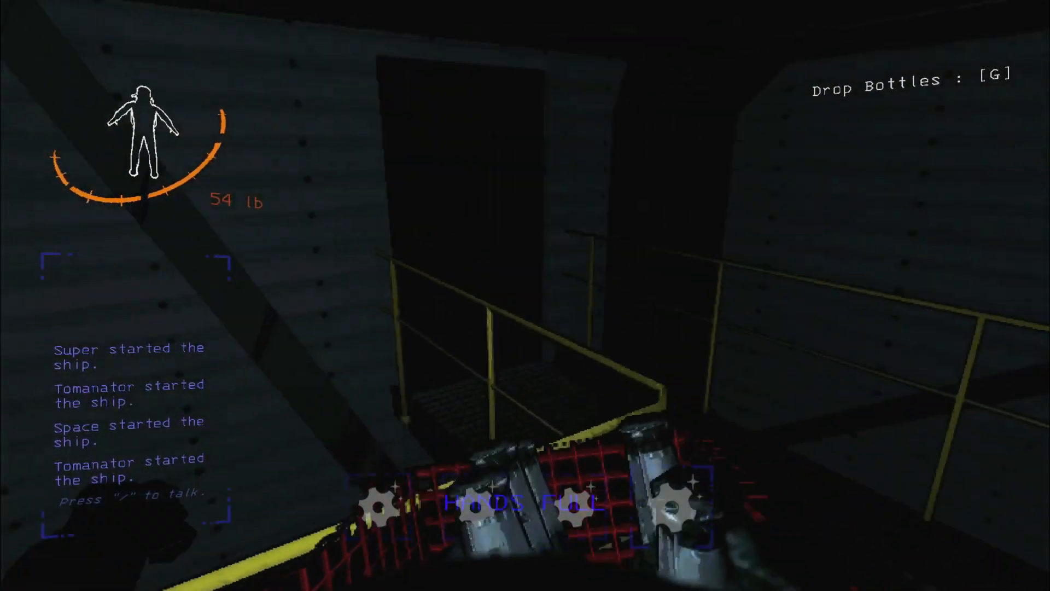
{"action": "mouse_move", "coordinate": [525, 295]}
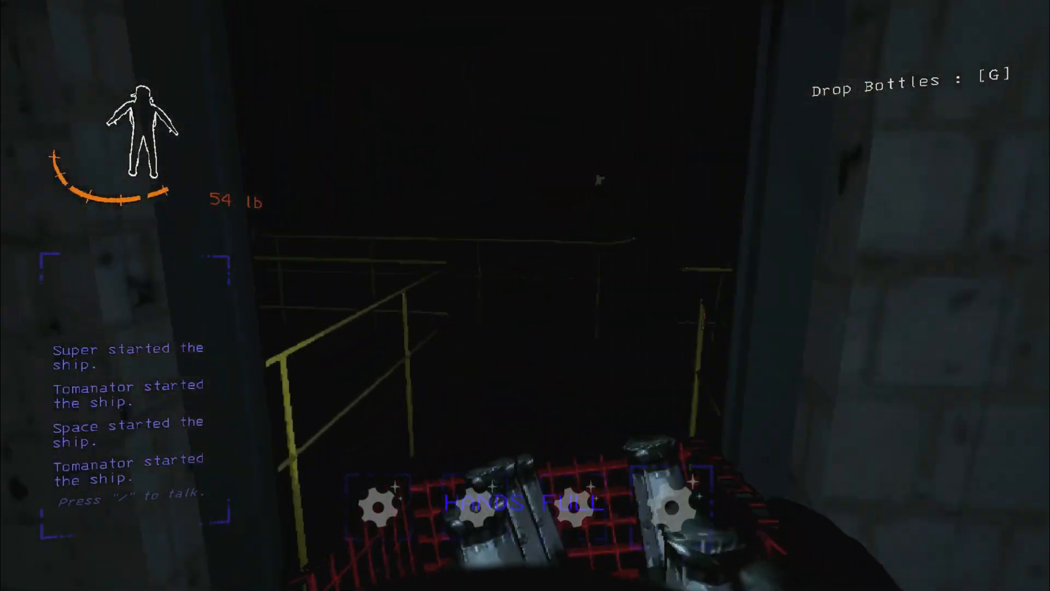
{"action": "mouse_move", "coordinate": [525, 296]}
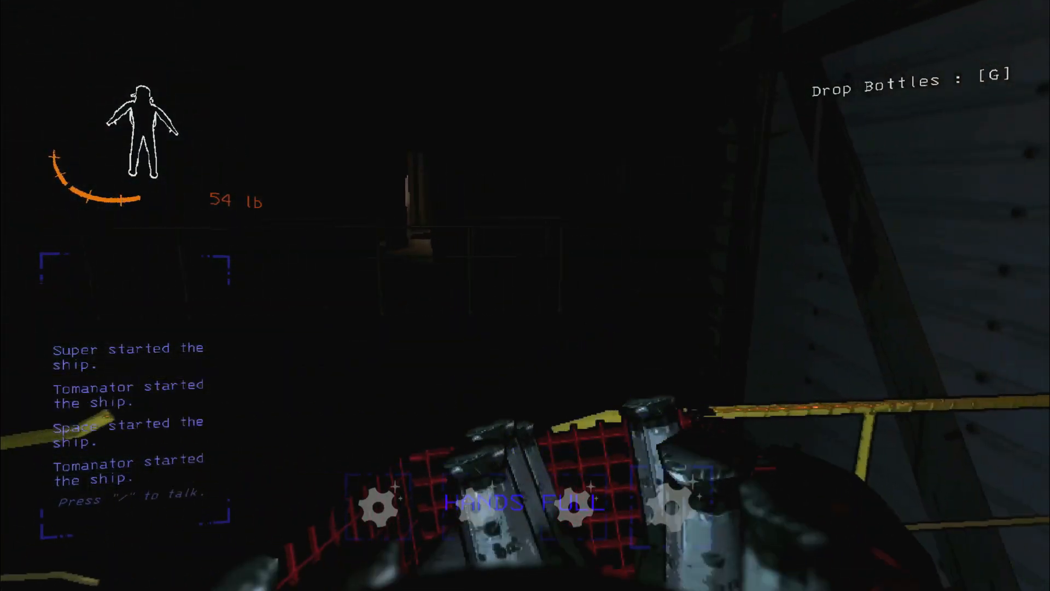
{"action": "mouse_move", "coordinate": [525, 296]}
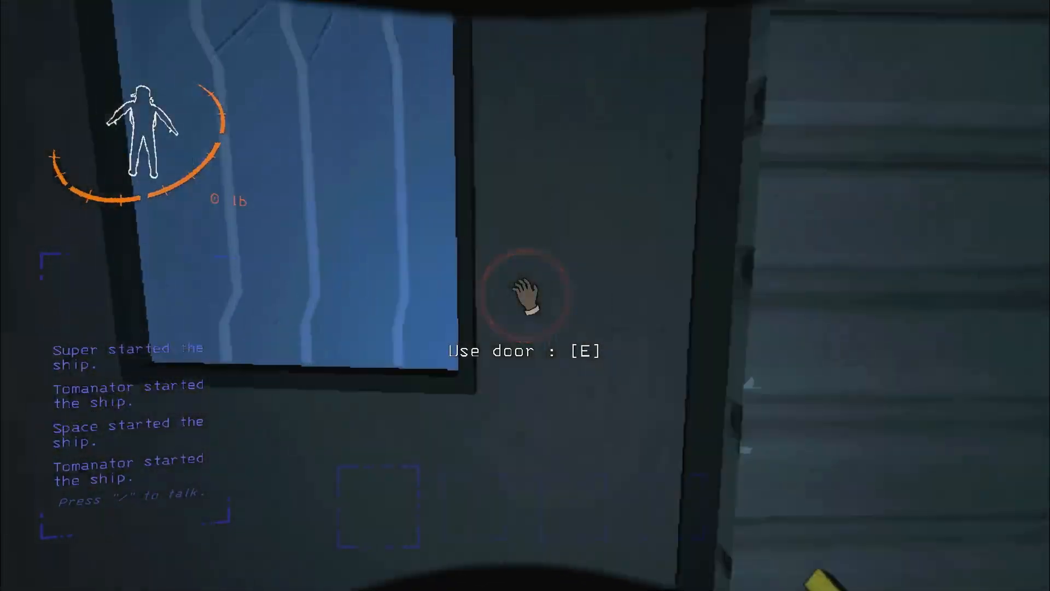
- Grab the loot left on the catwalk overlooking the dark metal-walled chamber
{"action": "key", "text": "e"}
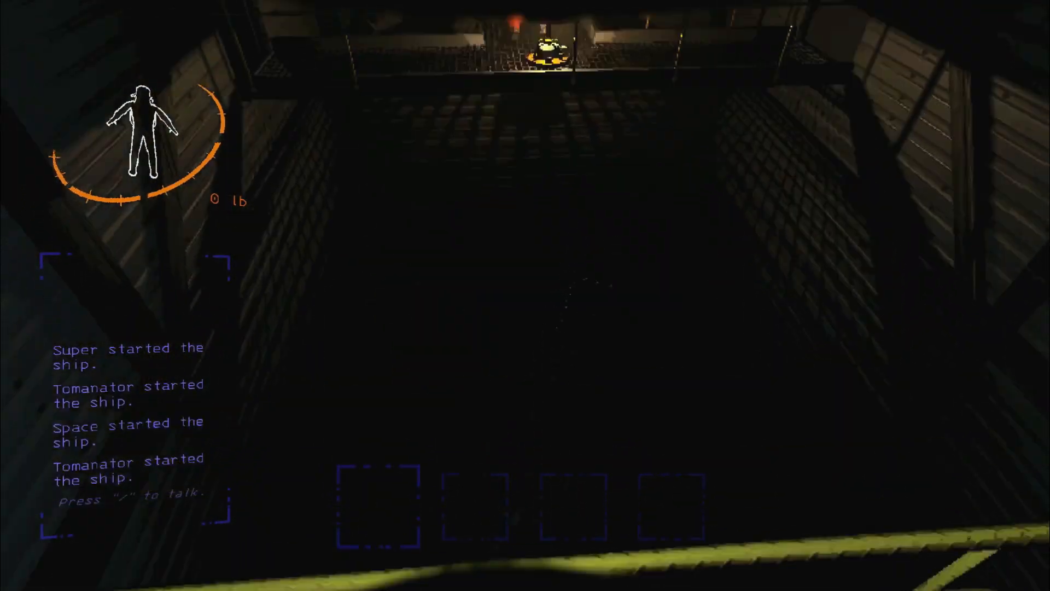
{"action": "mouse_move", "coordinate": [525, 296]}
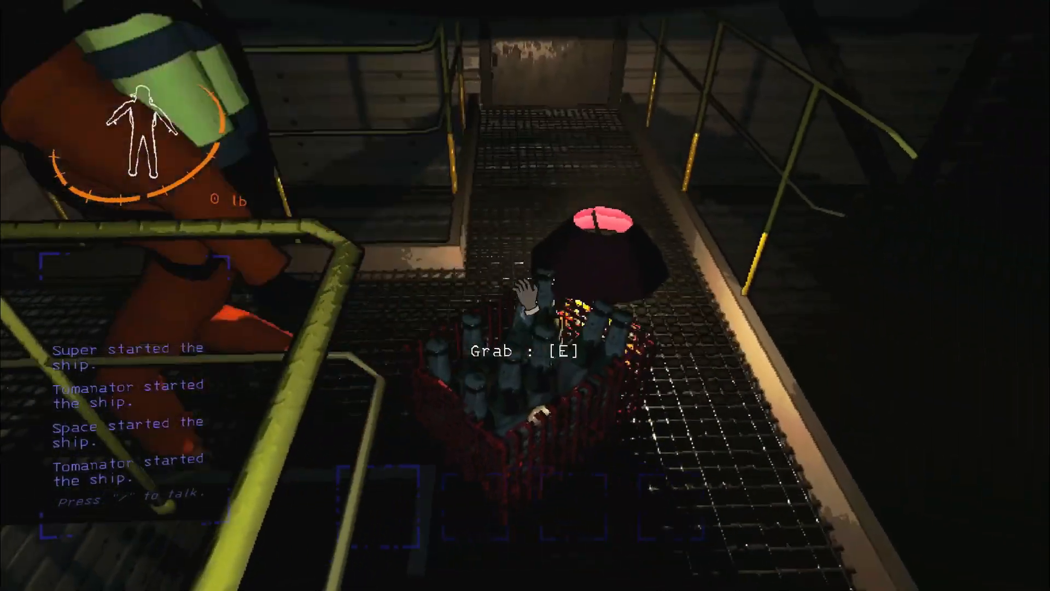
{"action": "mouse_move", "coordinate": [525, 296]}
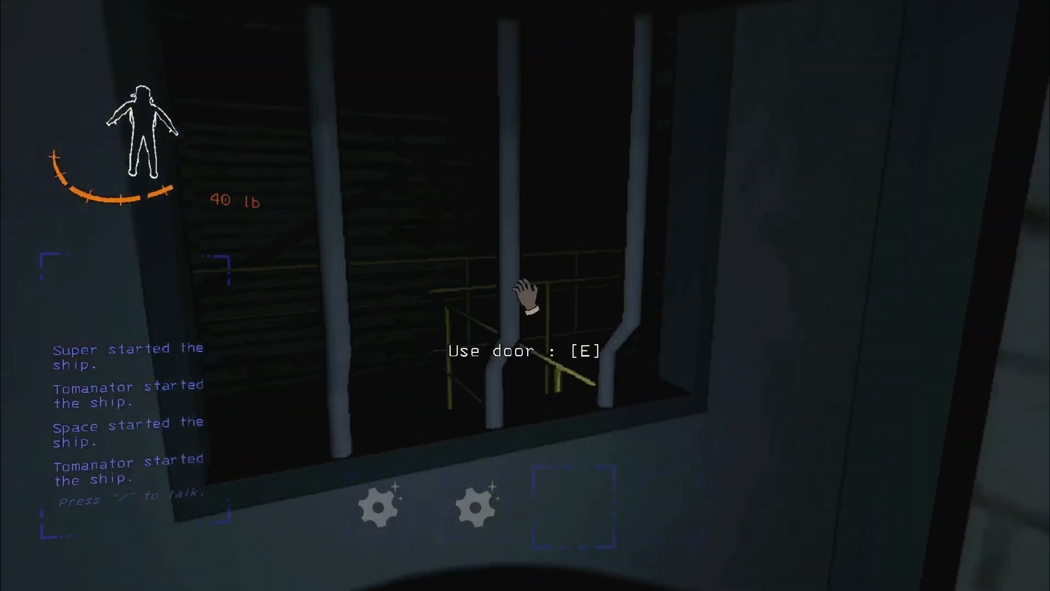
- Open the door carrying 40 lb of loot and face the pale creature beyond it
{"action": "key", "text": "e"}
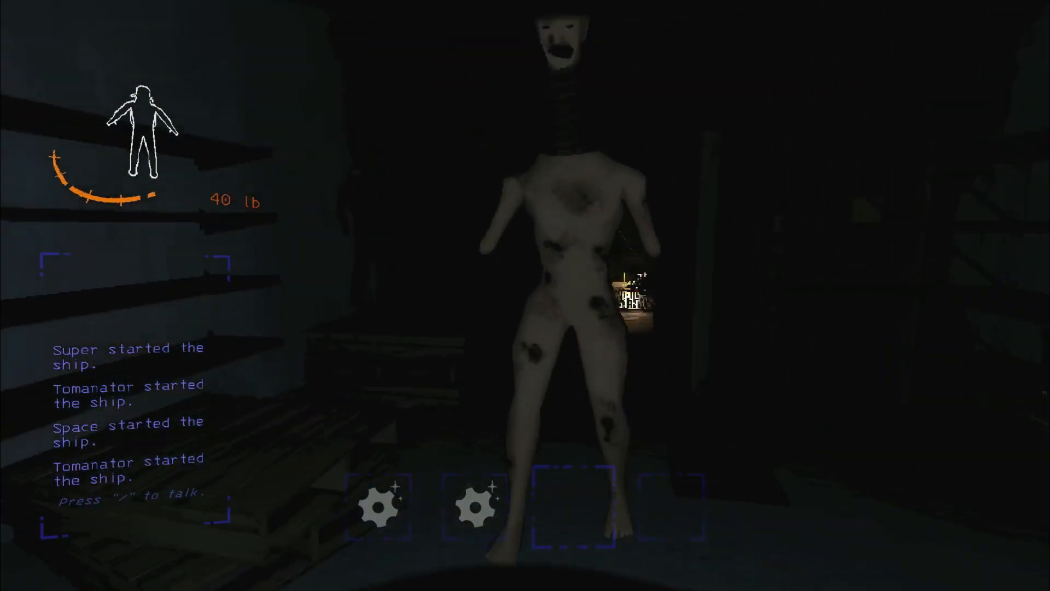
{"action": "mouse_move", "coordinate": [525, 295]}
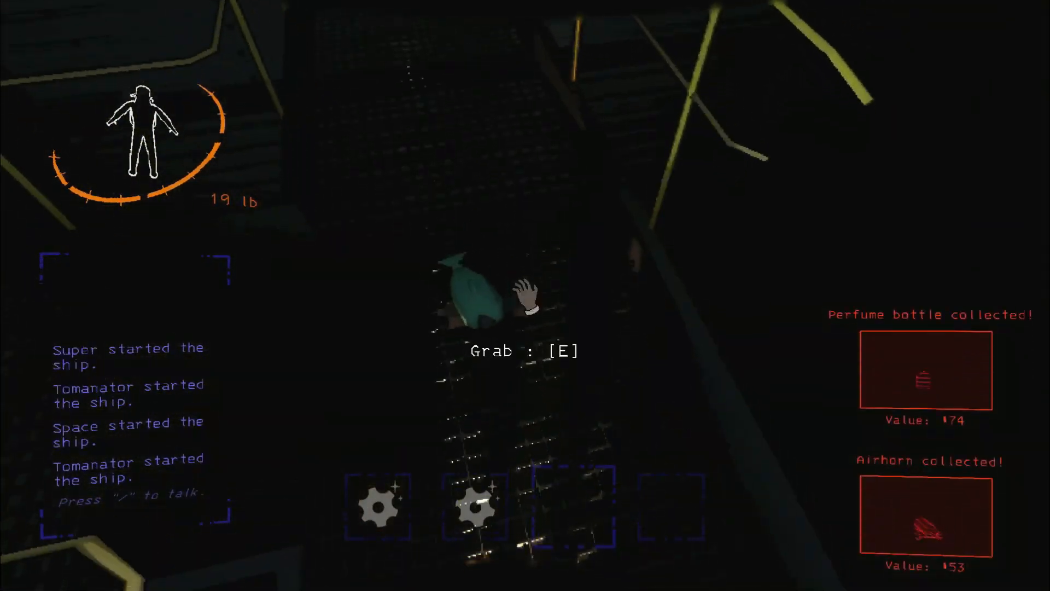
- Pick up the fancy lamp and carry it out of the facility onto the outdoor terrain
{"action": "key", "text": "e"}
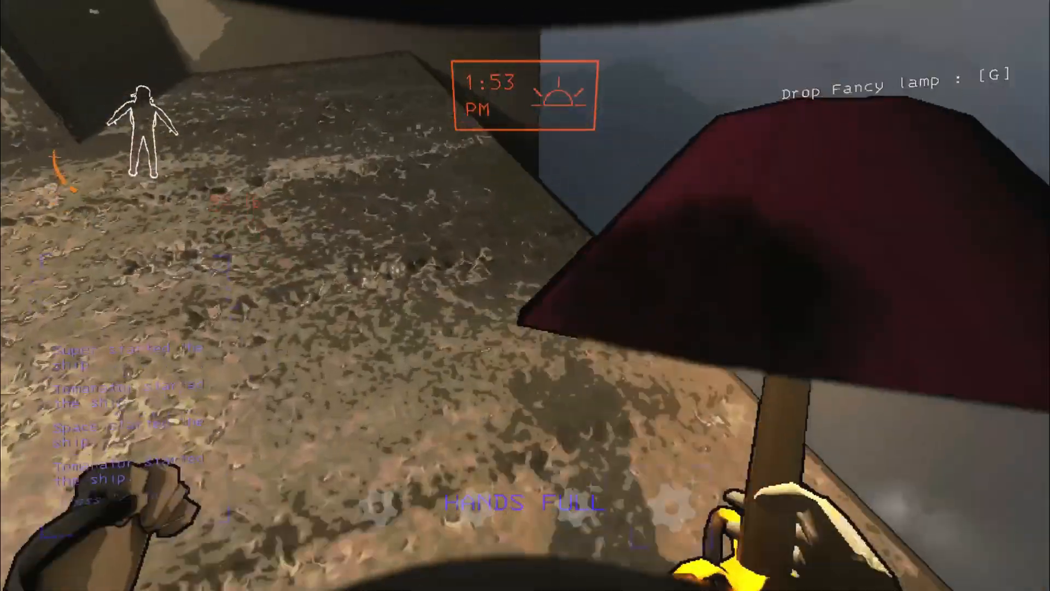
{"action": "mouse_move", "coordinate": [525, 295]}
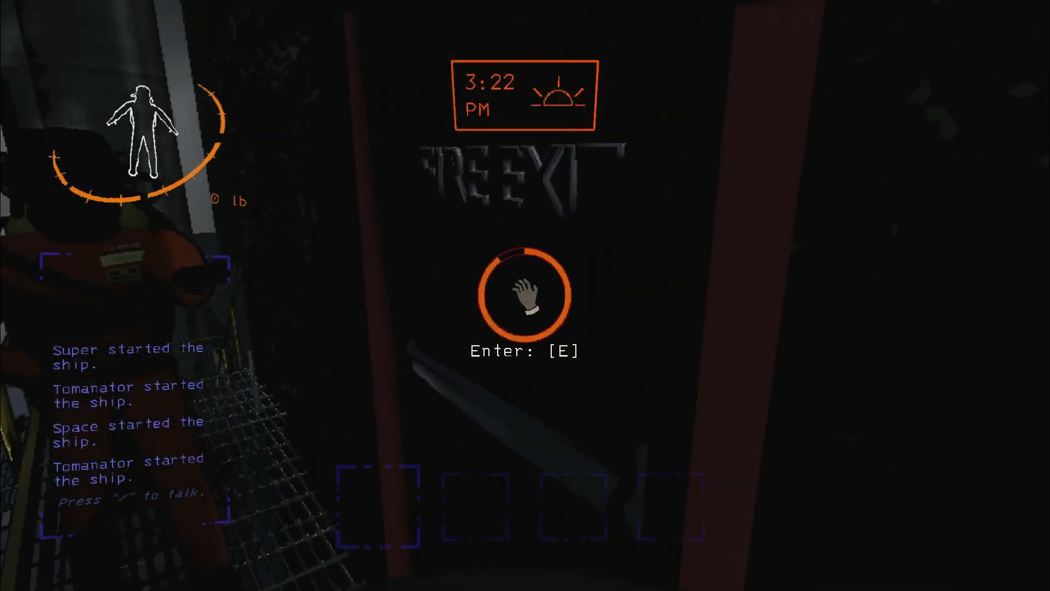
- Hold the fire exit door interaction until it opens and re-enter the facility
{"action": "key", "text": "e"}
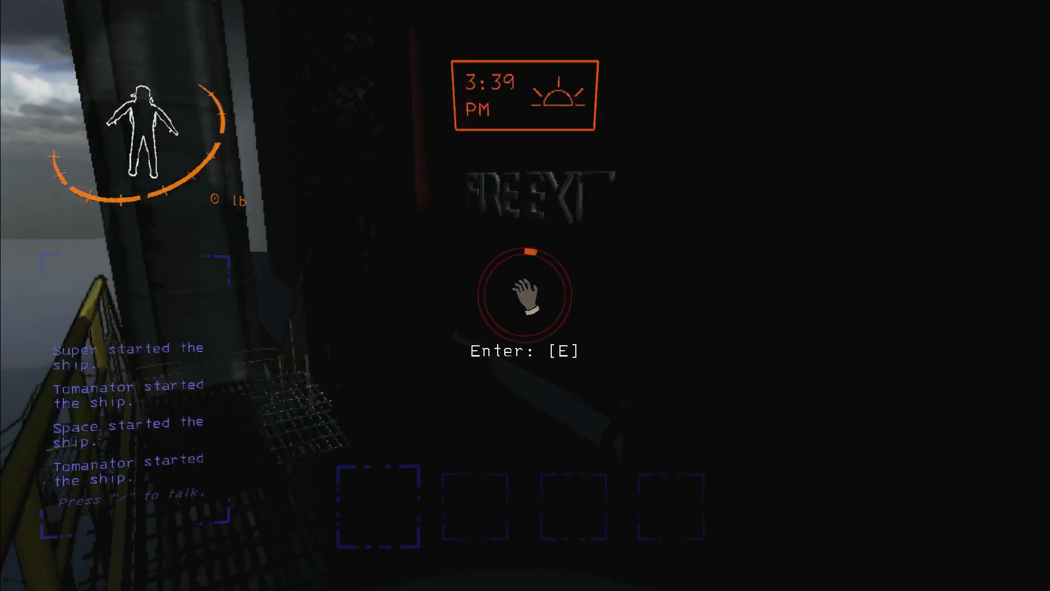
{"action": "key", "text": "e"}
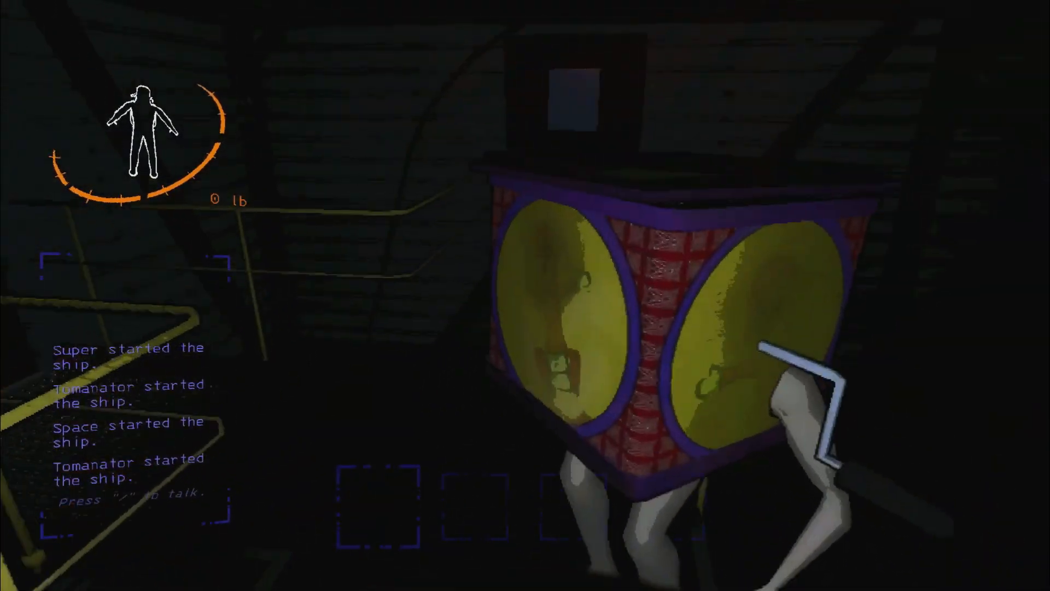
{"action": "mouse_move", "coordinate": [525, 296]}
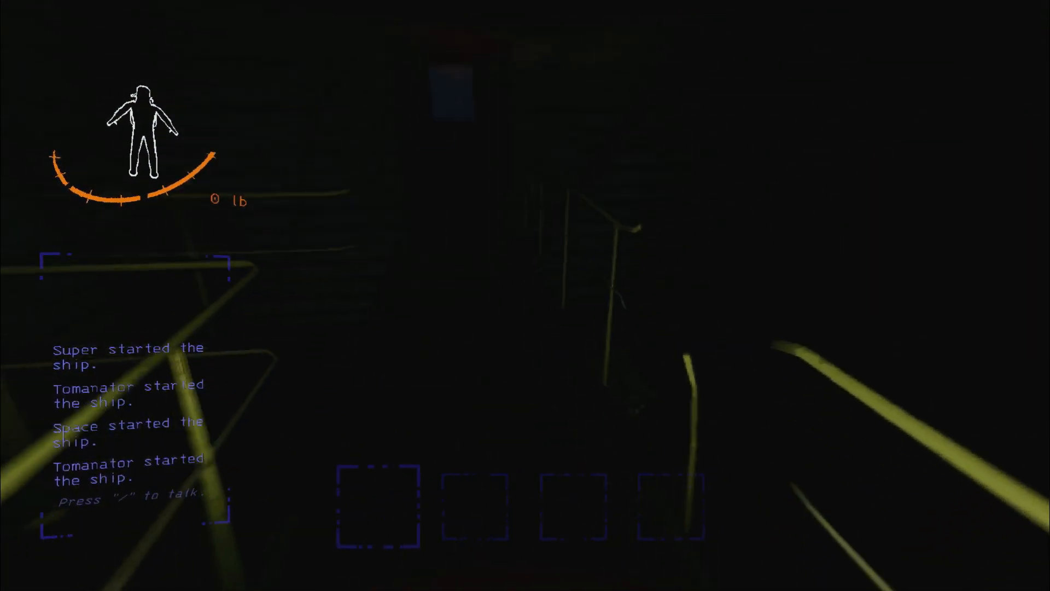
{"action": "mouse_move", "coordinate": [525, 296]}
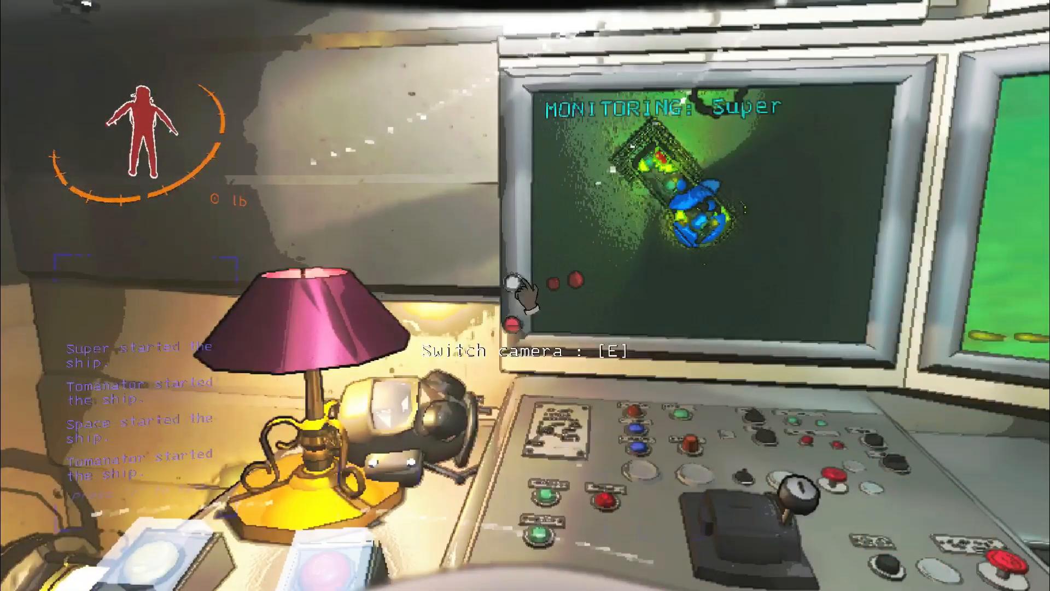
{"action": "mouse_move", "coordinate": [525, 295]}
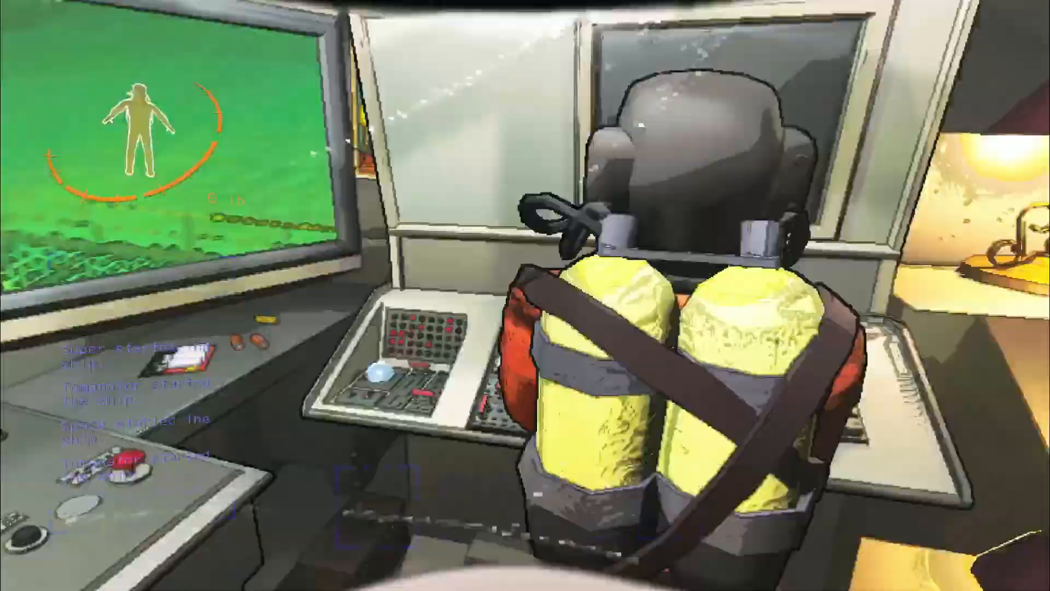
{"action": "mouse_move", "coordinate": [525, 295]}
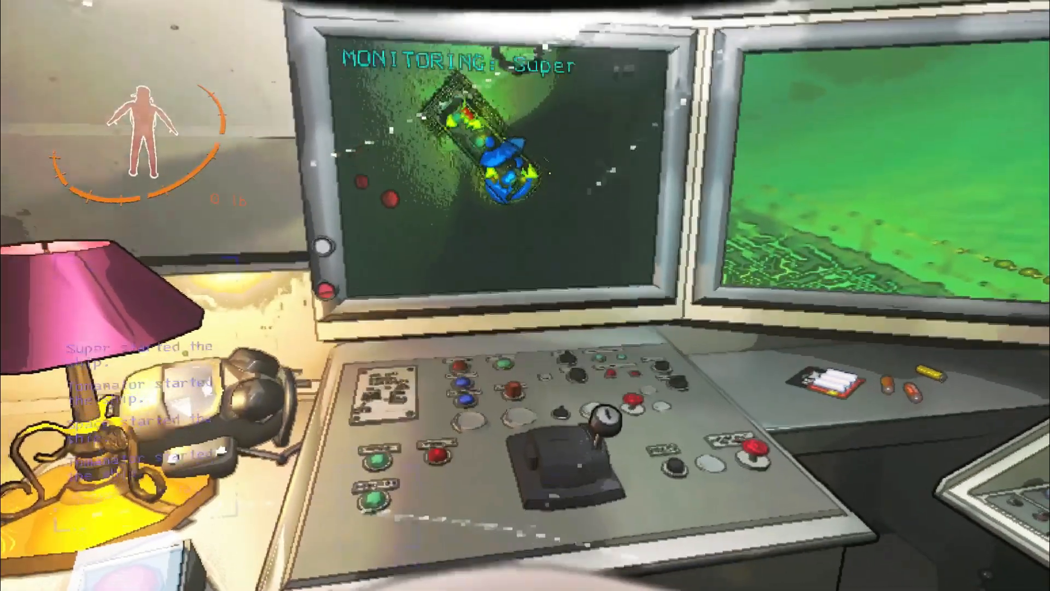
{"action": "mouse_move", "coordinate": [525, 296]}
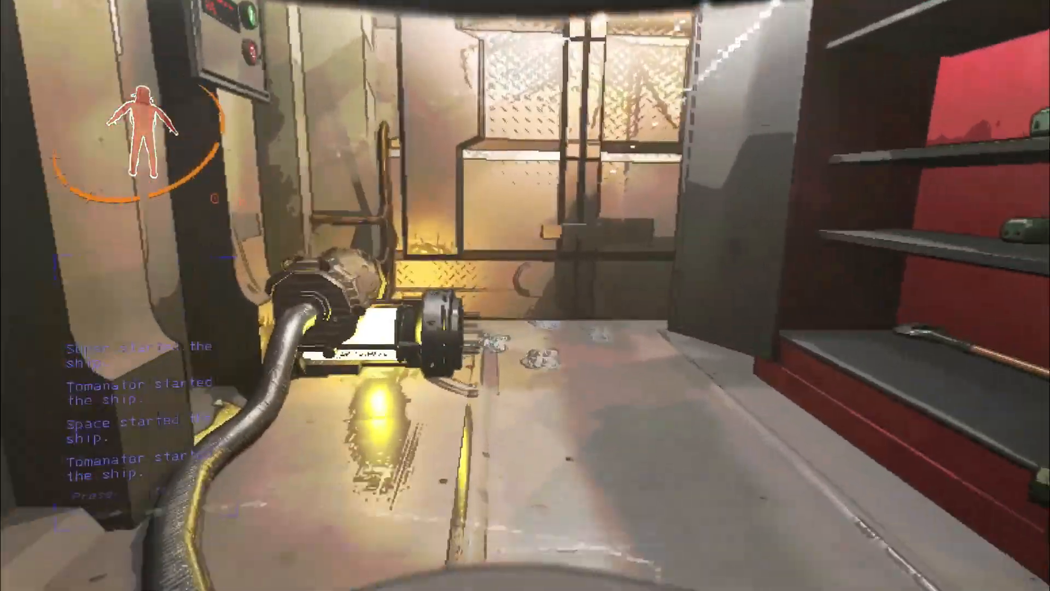
{"action": "mouse_move", "coordinate": [525, 295]}
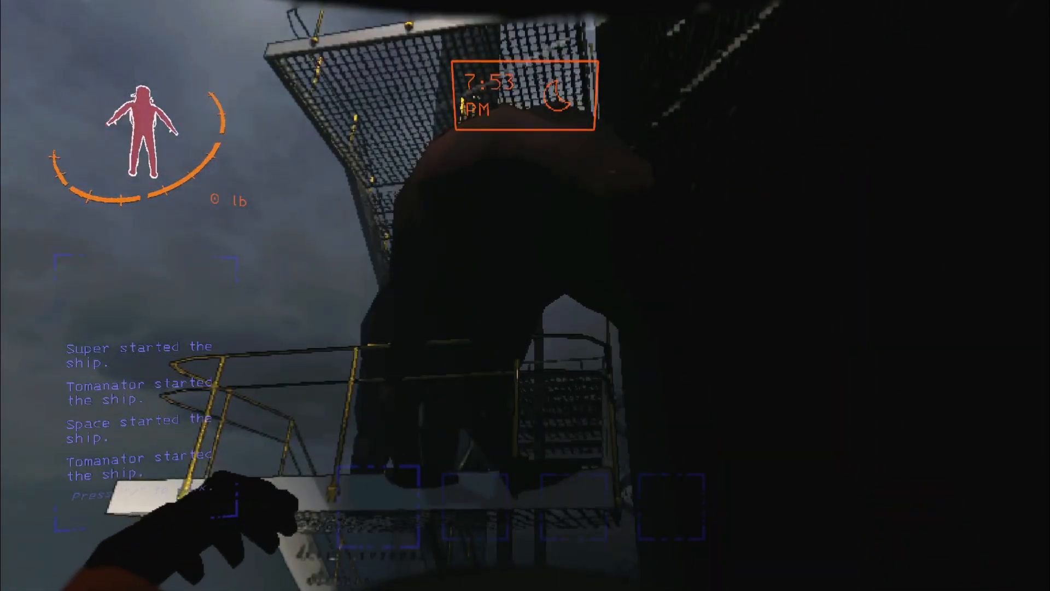
{"action": "mouse_move", "coordinate": [525, 295]}
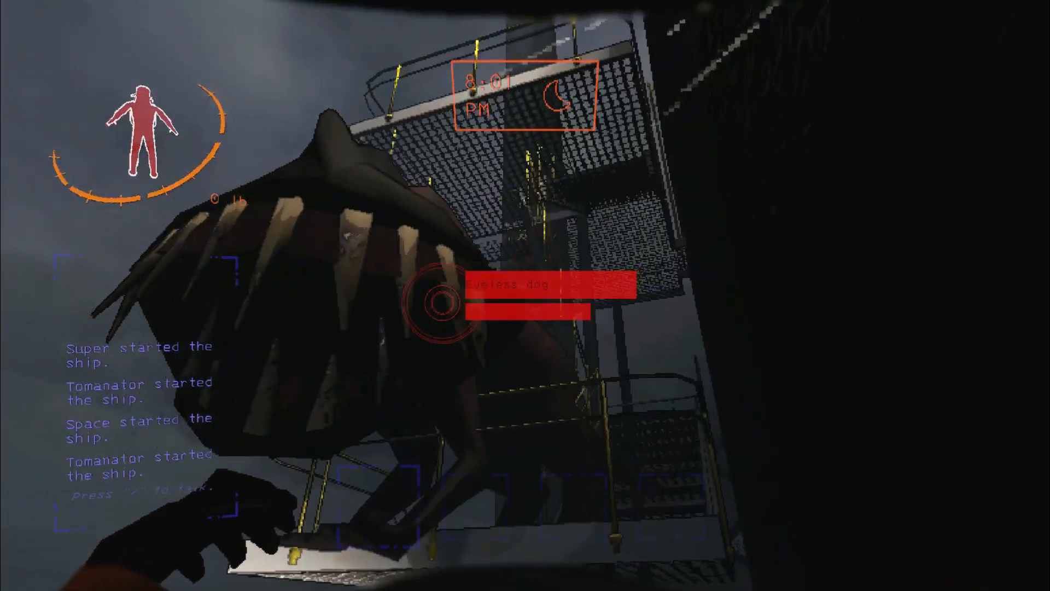
{"action": "mouse_move", "coordinate": [525, 296]}
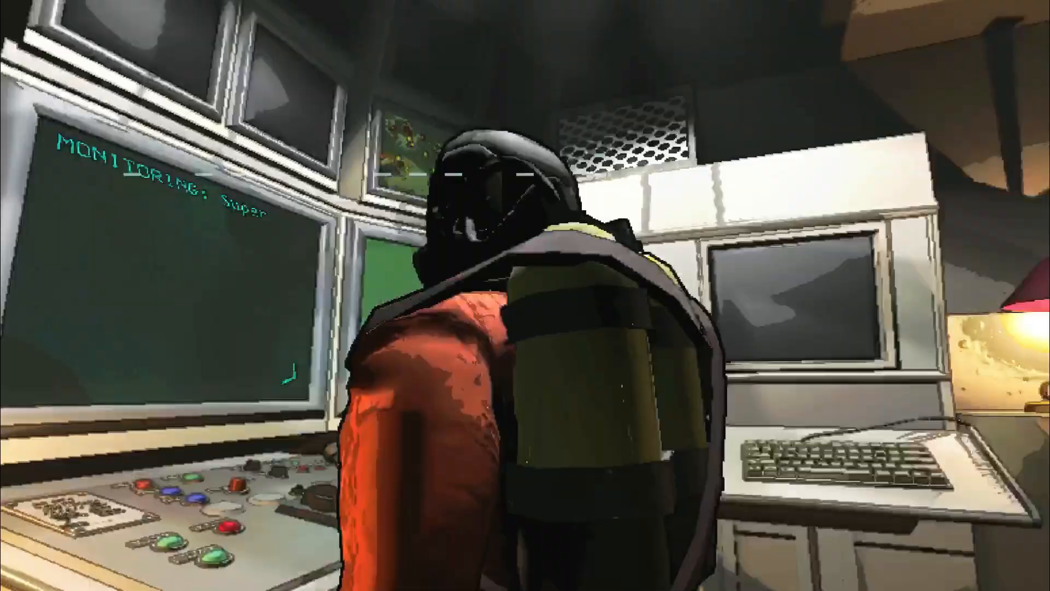
{"action": "mouse_move", "coordinate": [525, 295]}
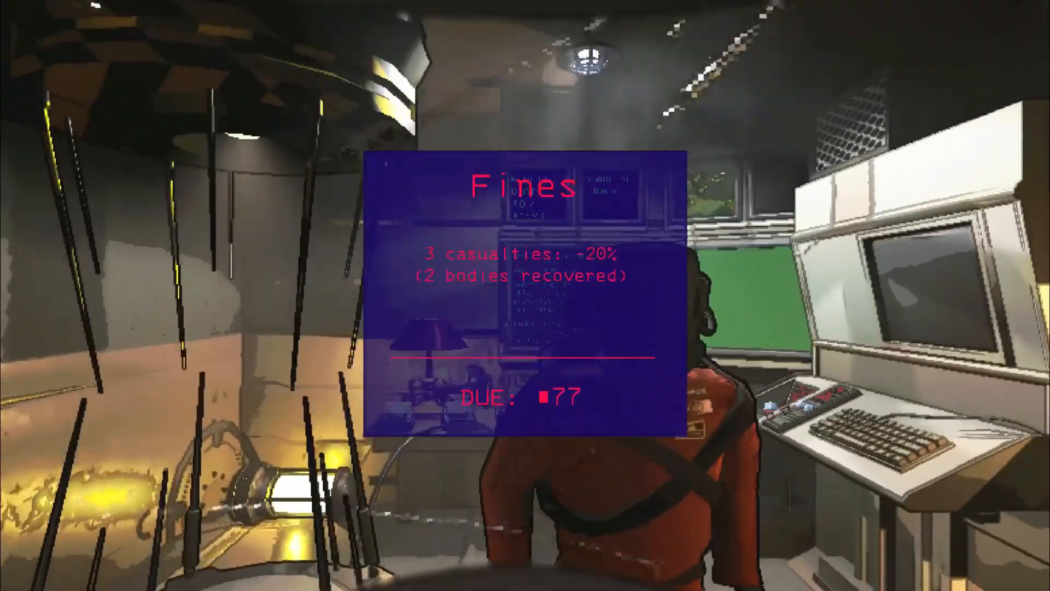
{"action": "mouse_move", "coordinate": [525, 296]}
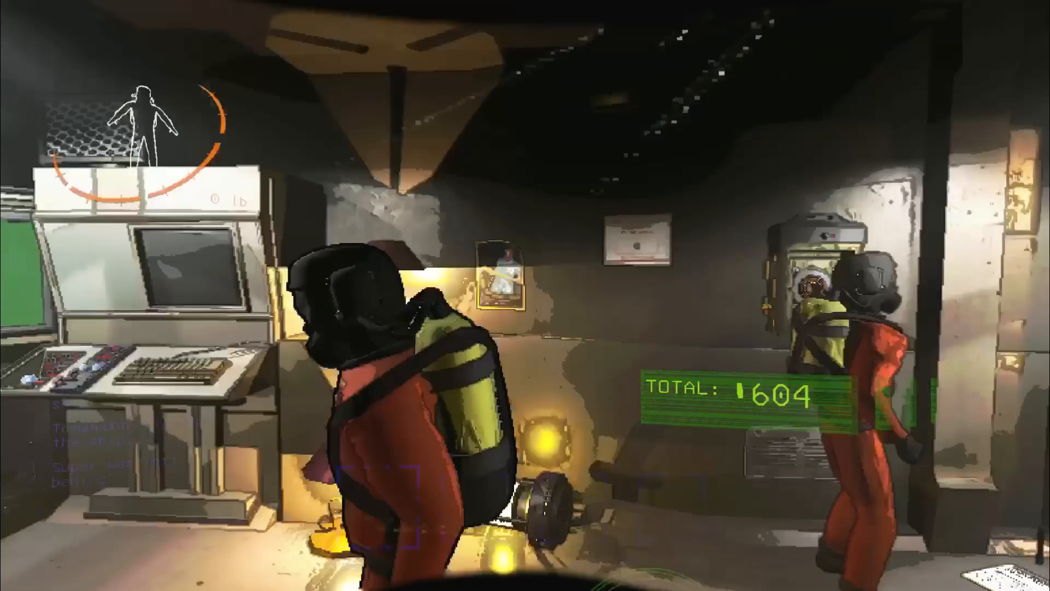
{"action": "mouse_move", "coordinate": [525, 296]}
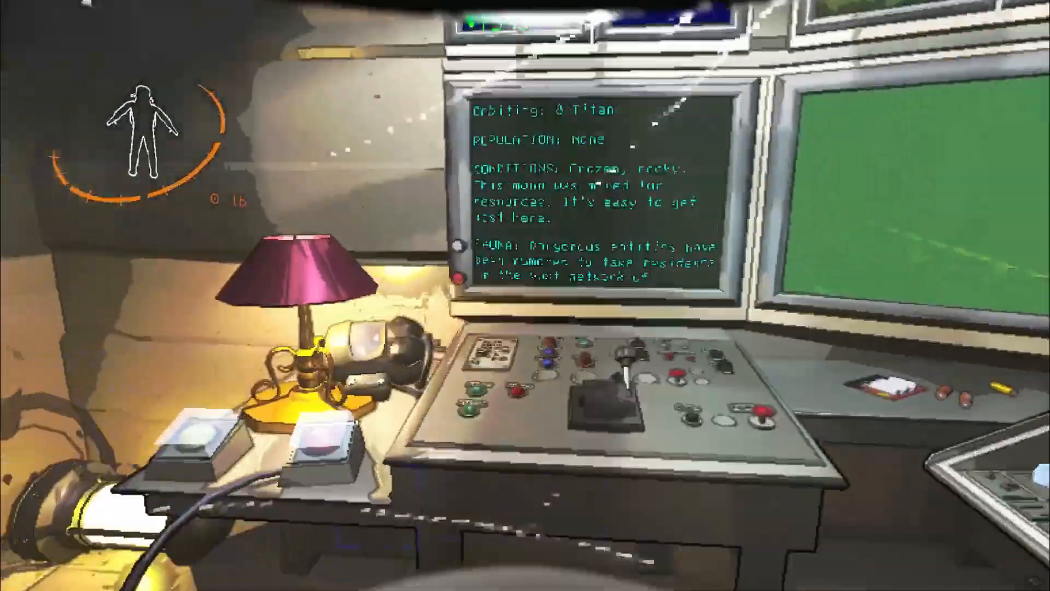